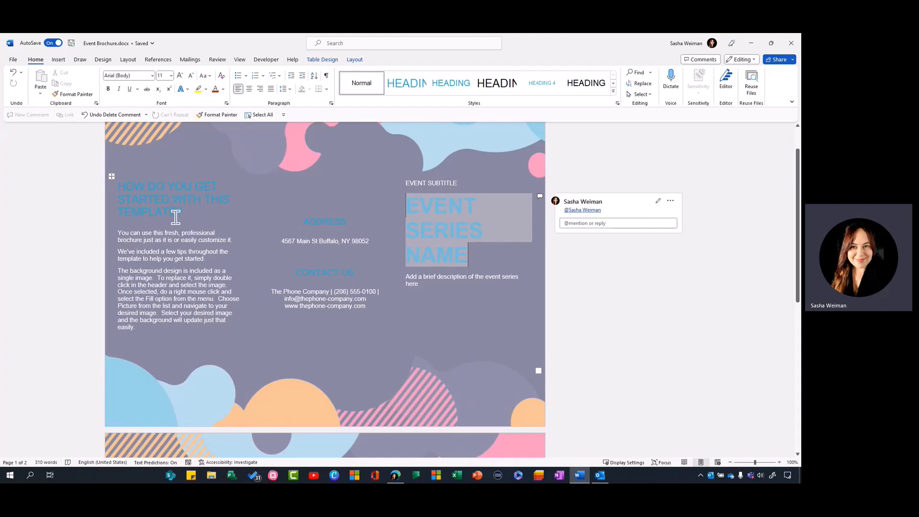
mouse_move(191, 302)
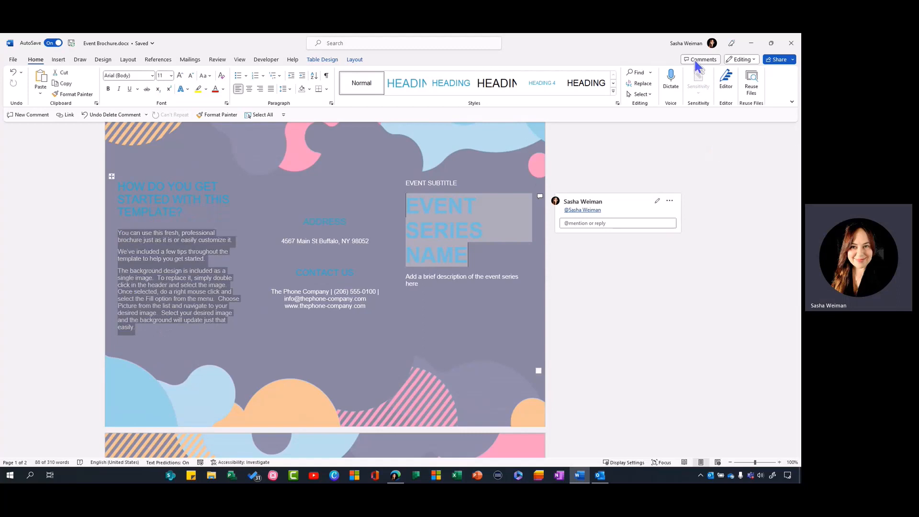
left_click(702, 59)
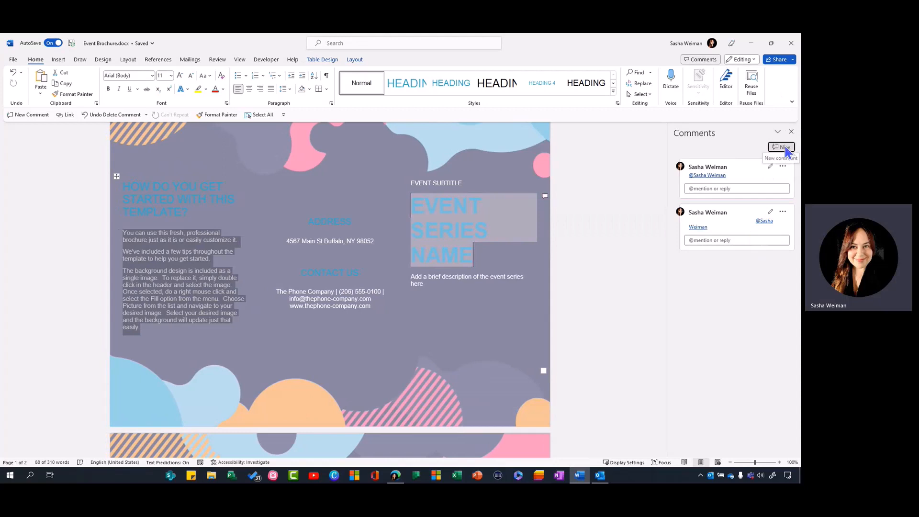
left_click(781, 146)
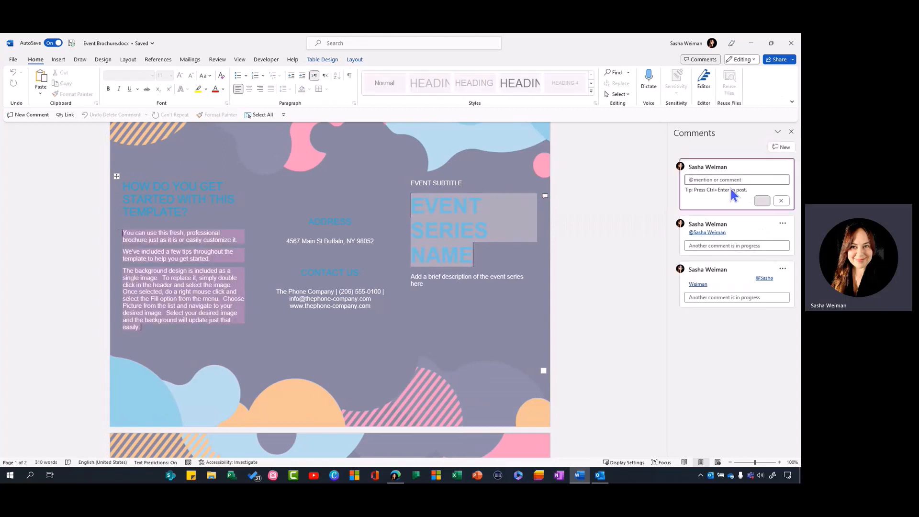
type("@")
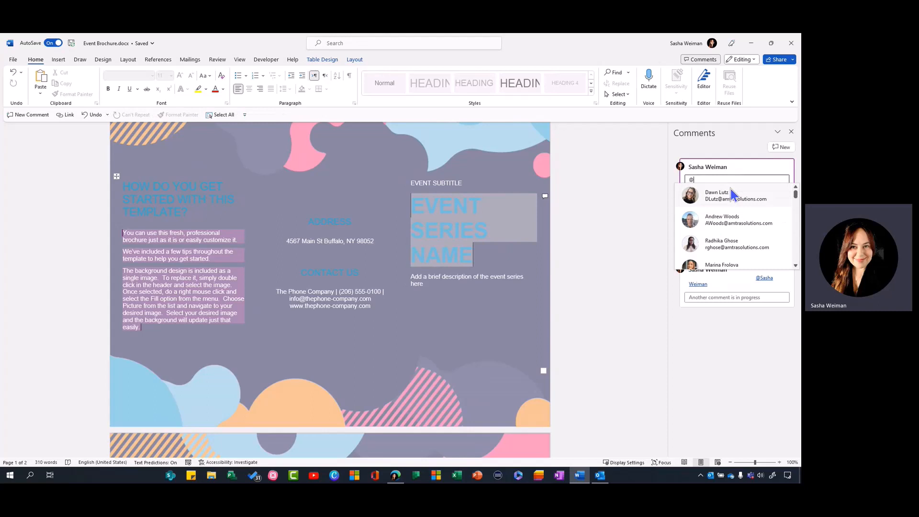
type("ker")
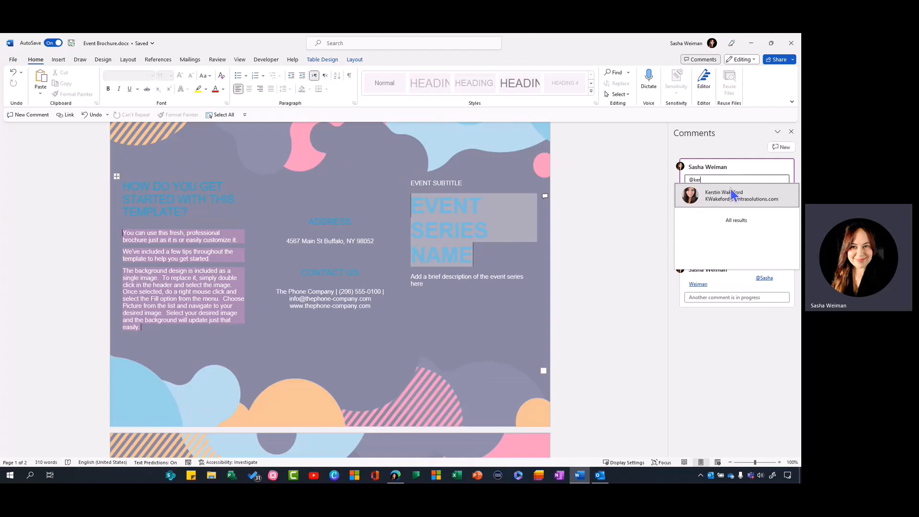
mouse_move(718, 218)
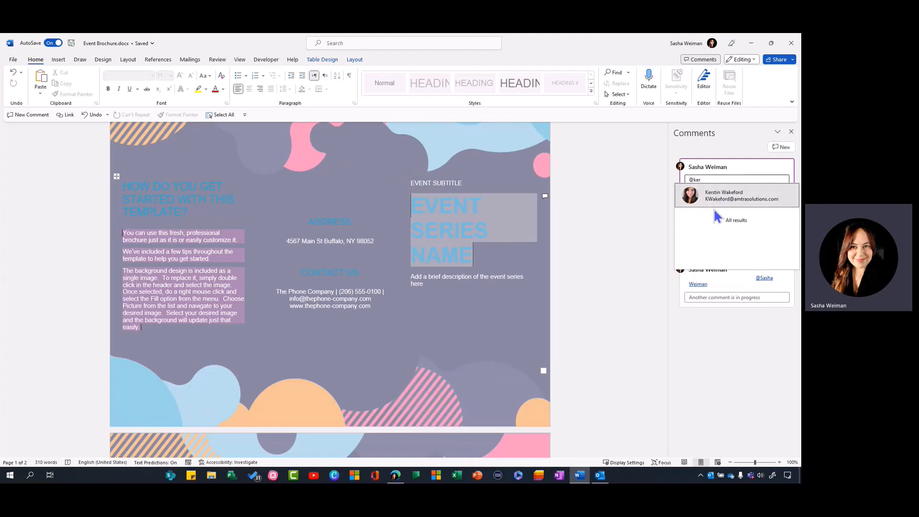
left_click(736, 196)
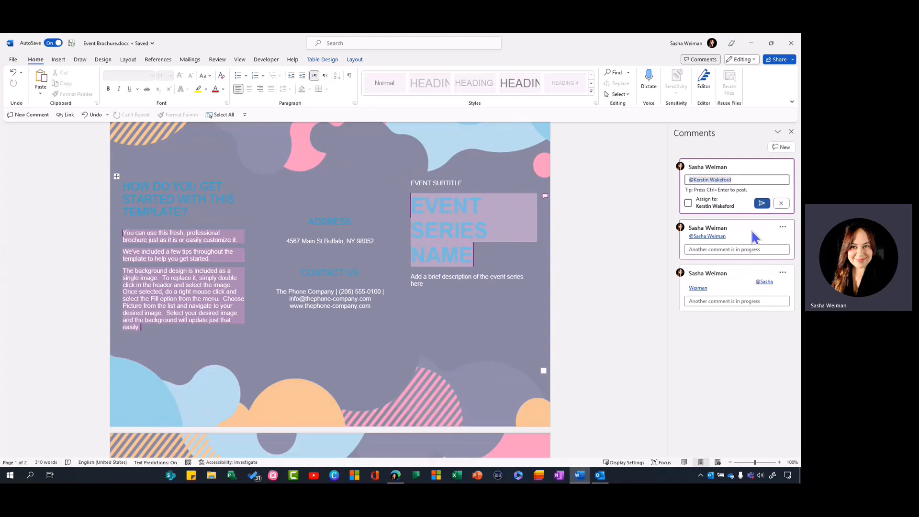
left_click(778, 59)
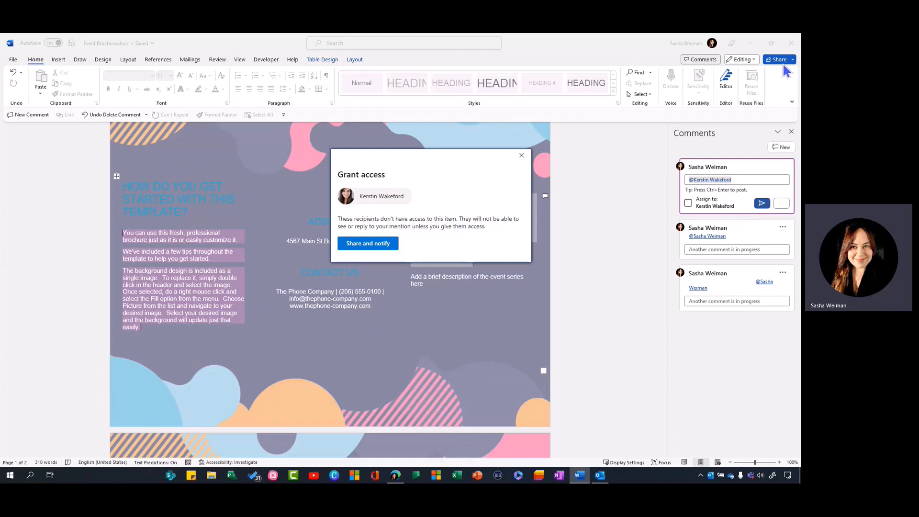
mouse_move(785, 69)
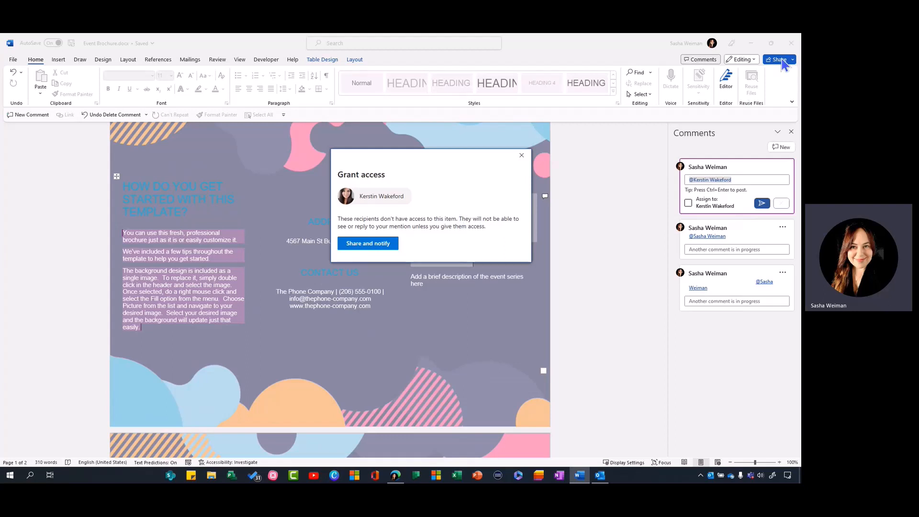
mouse_move(614, 195)
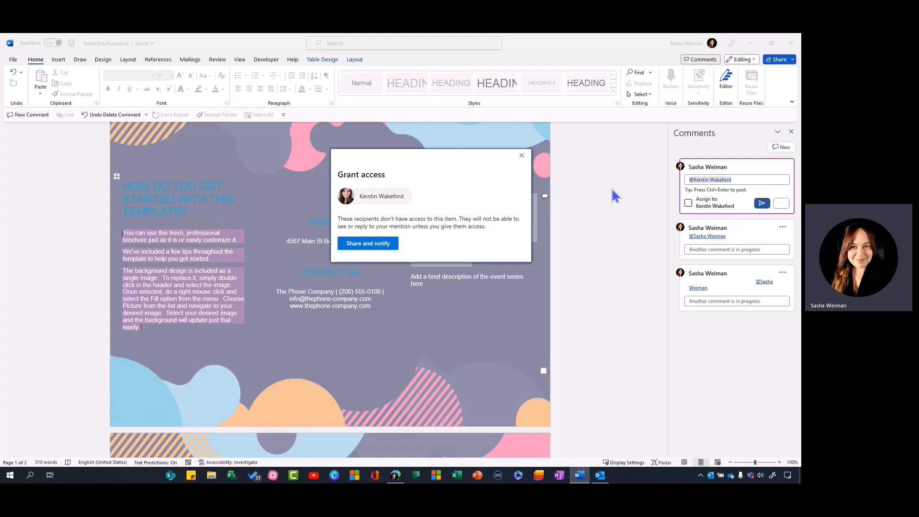
mouse_move(609, 201)
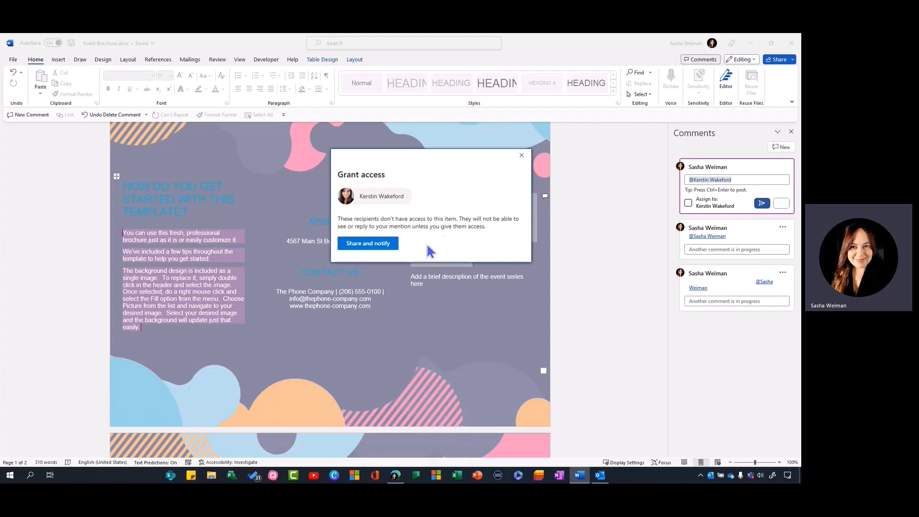
left_click(368, 242)
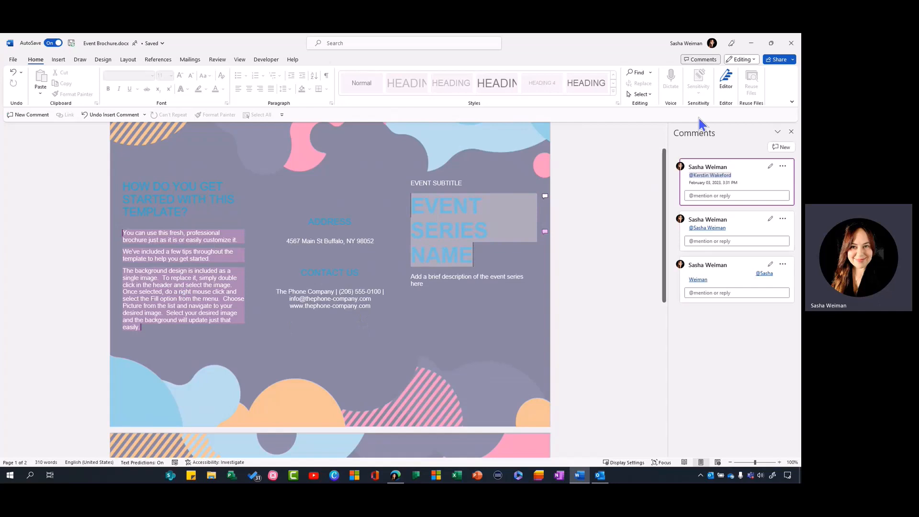
left_click(780, 60)
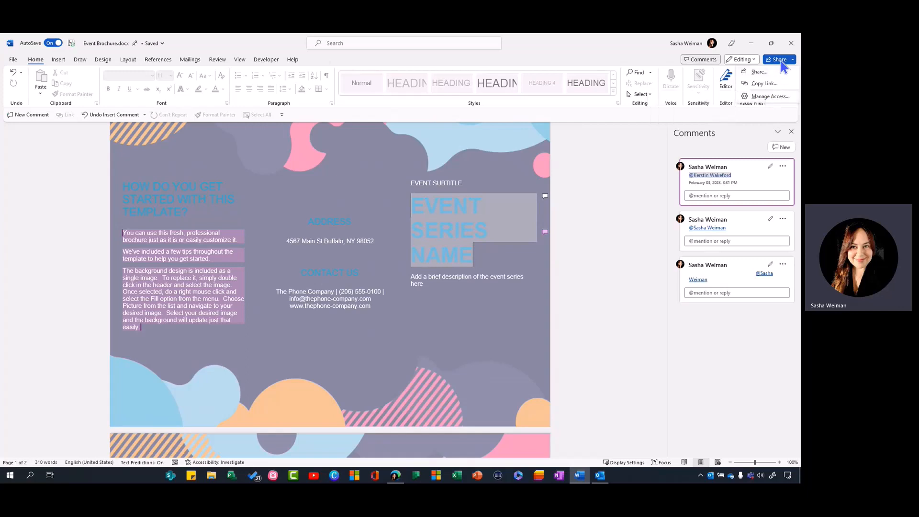
left_click(770, 95)
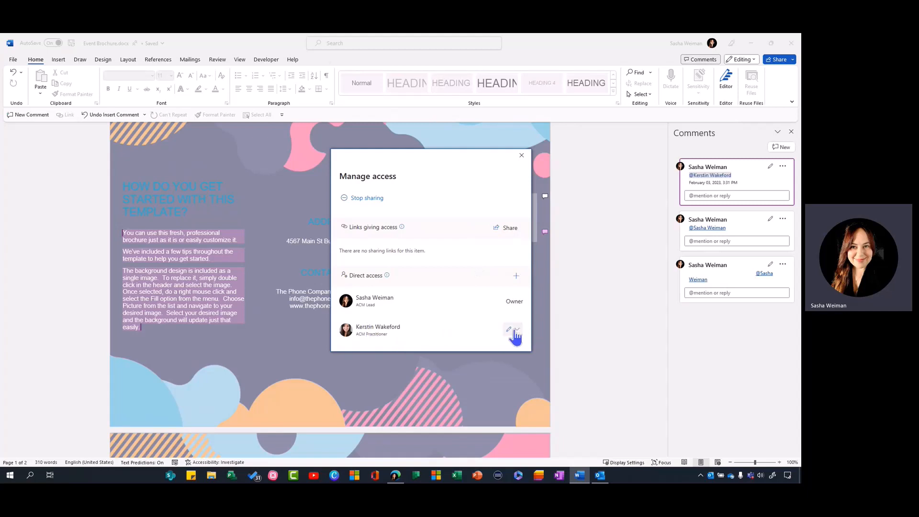
left_click(511, 330)
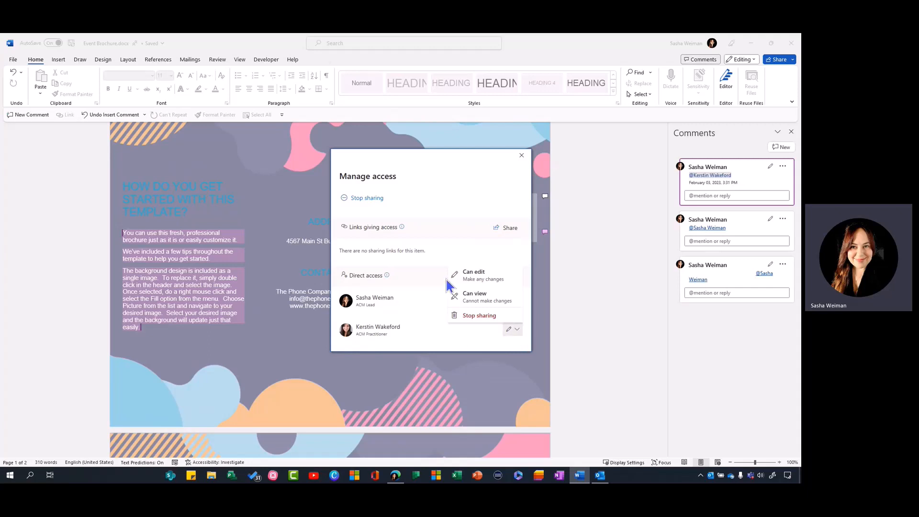
mouse_move(560, 188)
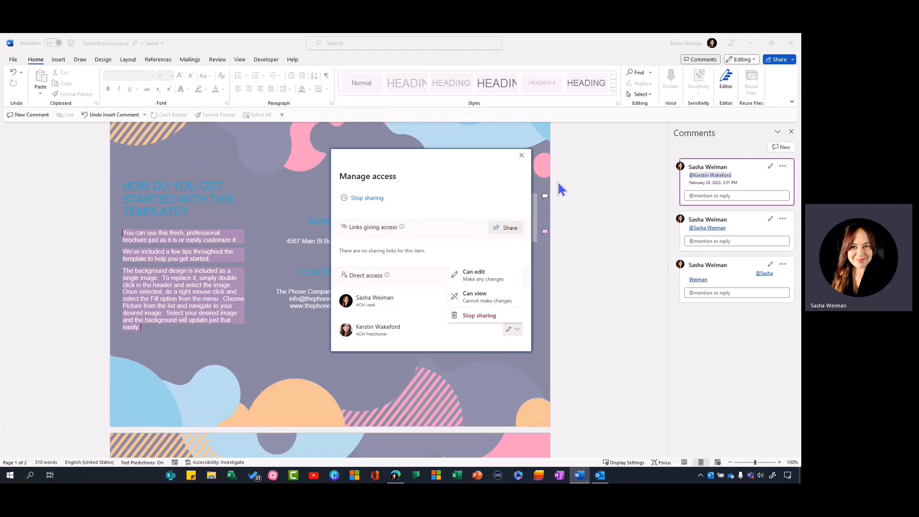
mouse_move(446, 332)
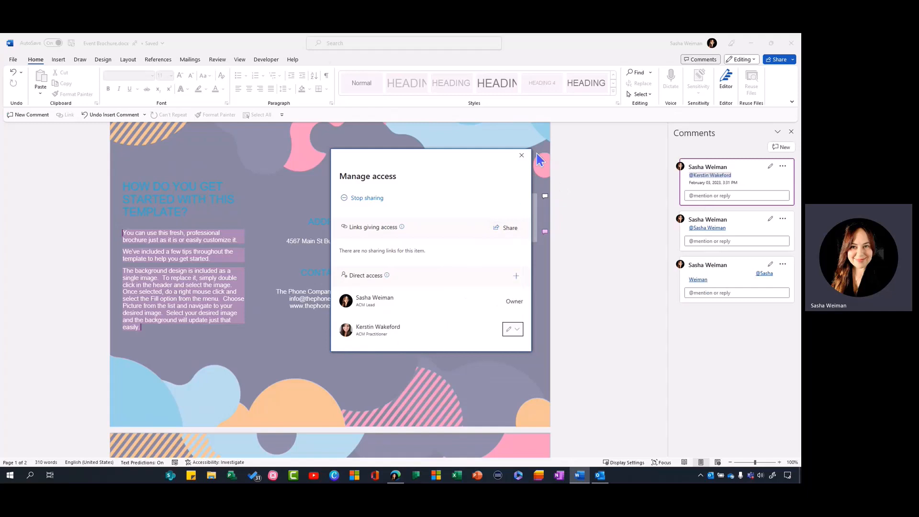
left_click(520, 155)
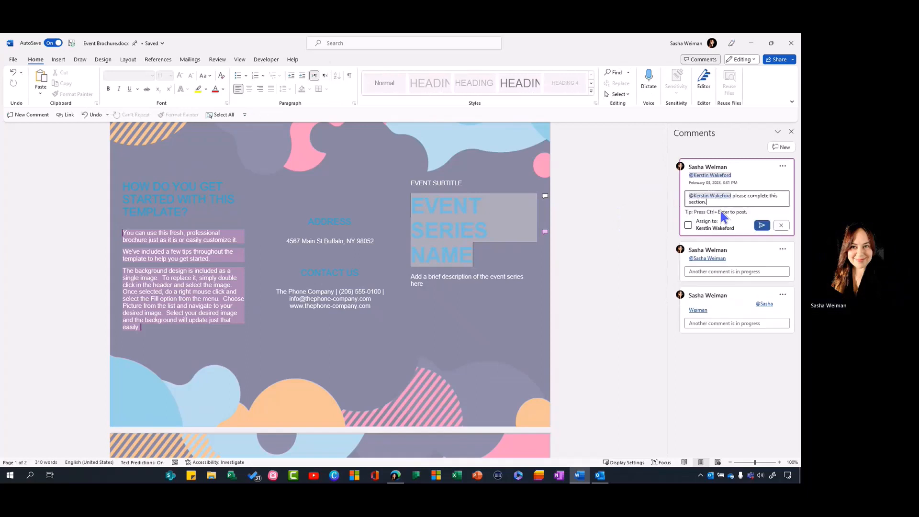
Post the comment as a task assigned to the mentioned colleague, then move to the inbox
left_click(688, 225)
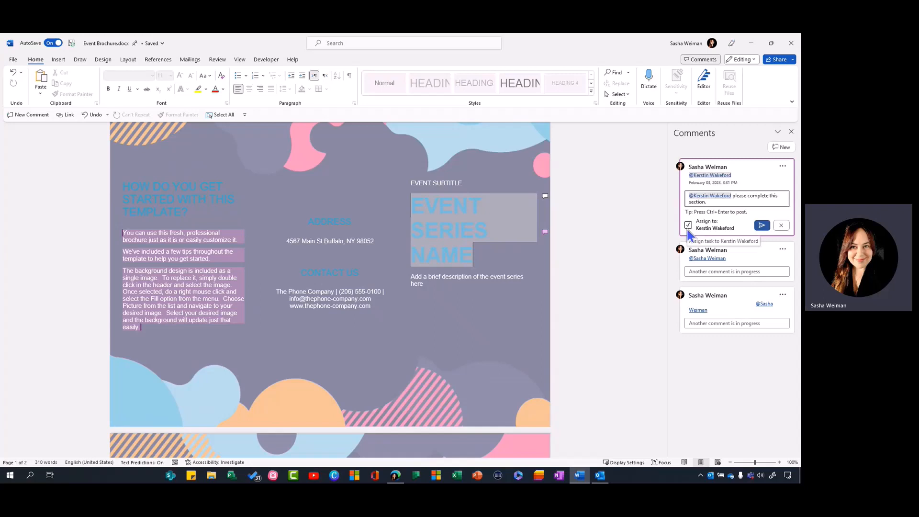
left_click(687, 225)
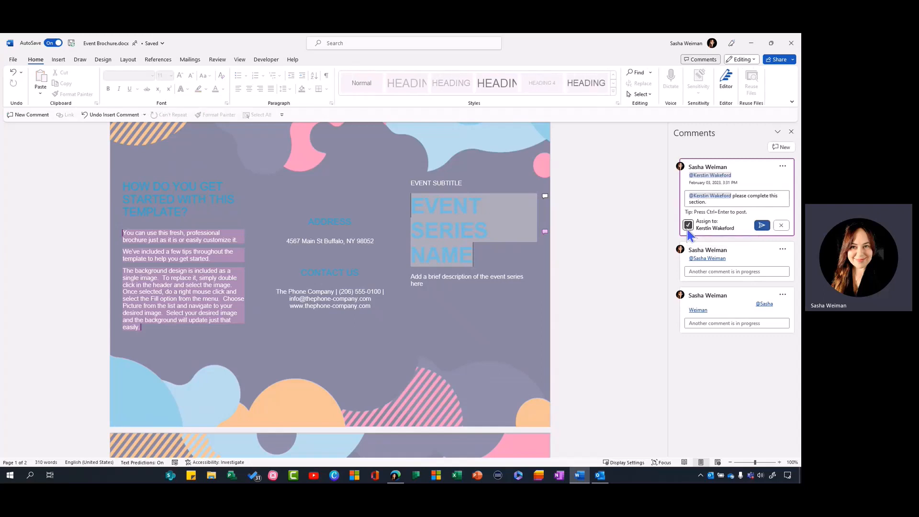
left_click(761, 225)
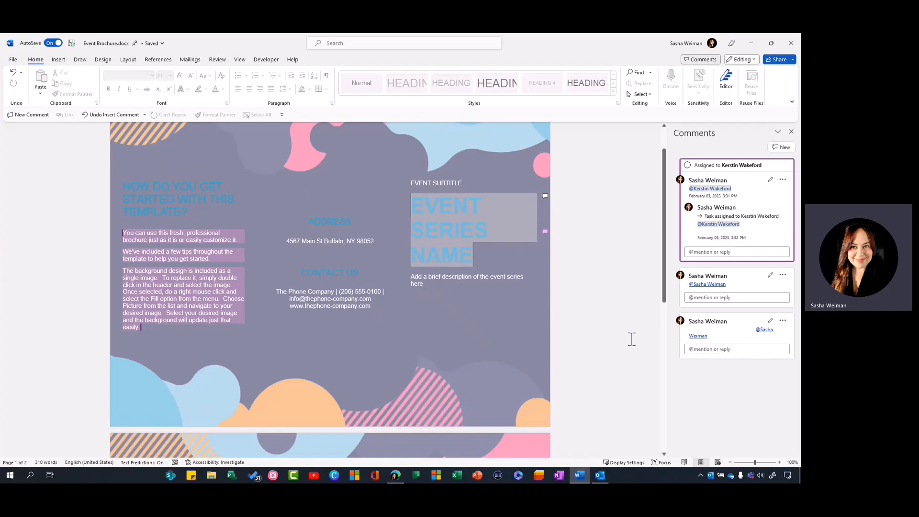
left_click(599, 476)
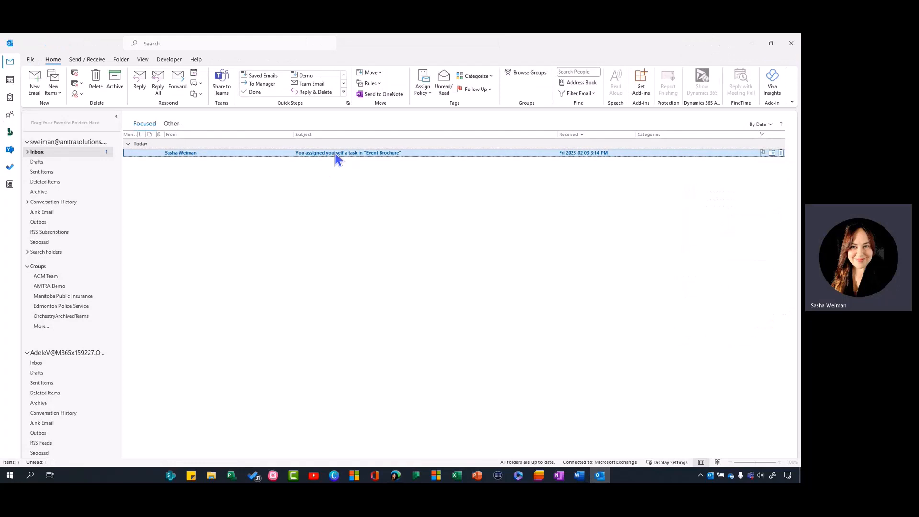
Read the 'You assigned yourself a task in Event Brochure' email and its comment activity
double_click(347, 152)
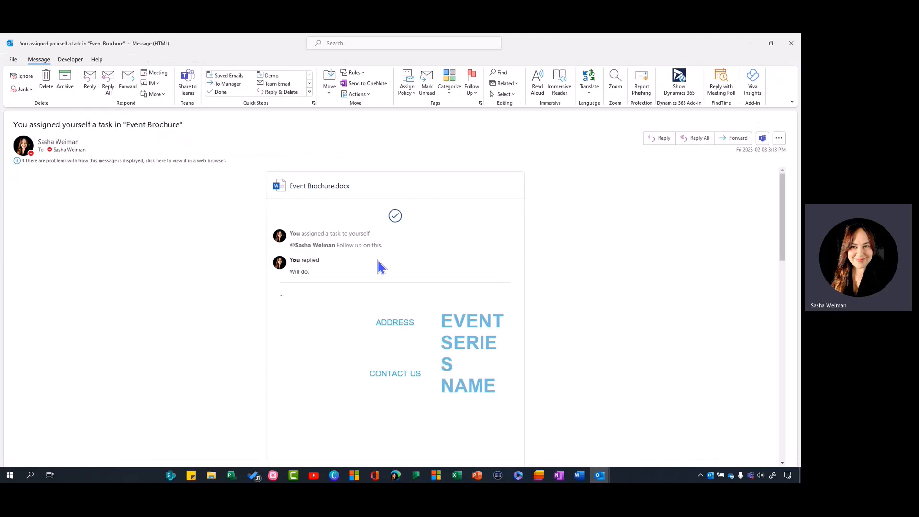
mouse_move(270, 253)
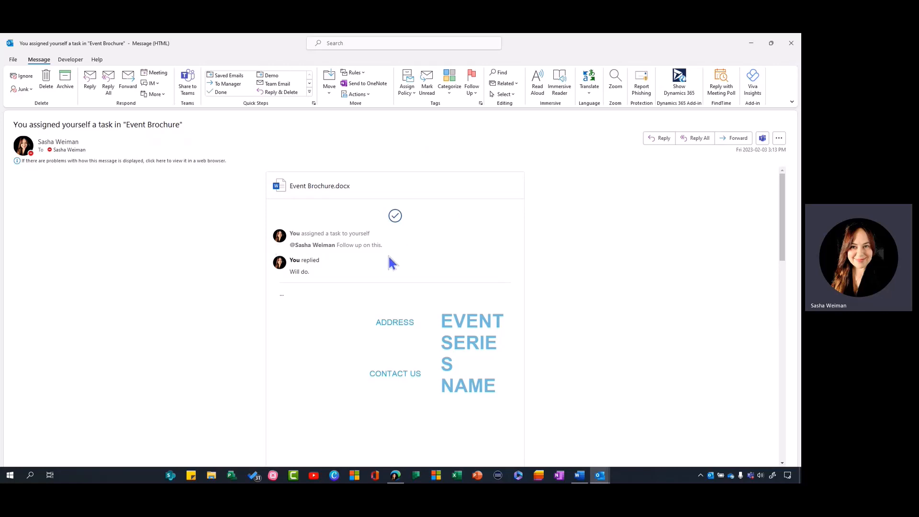
scroll("down", 3)
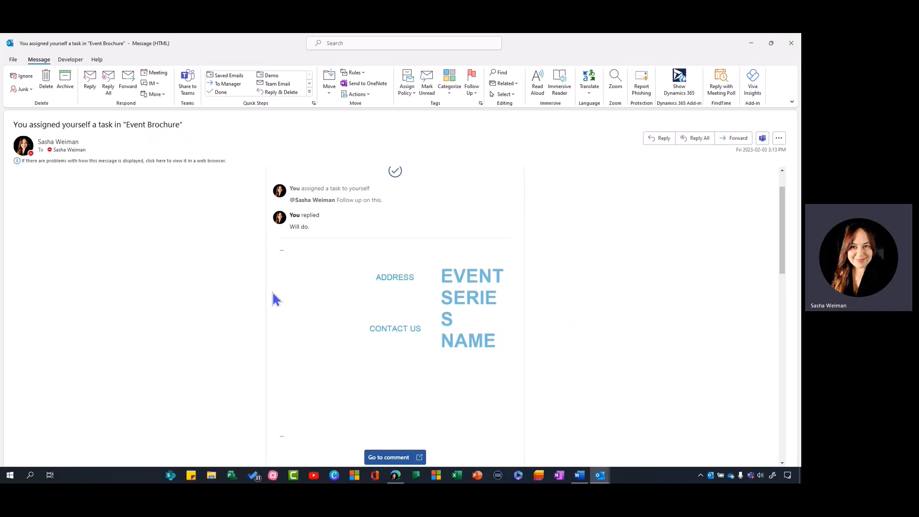
scroll("down", 3)
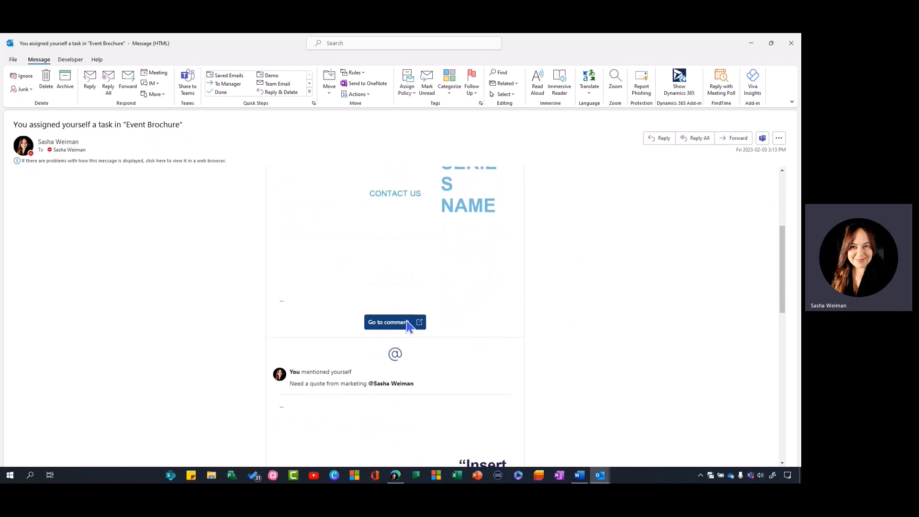
scroll("down", 3)
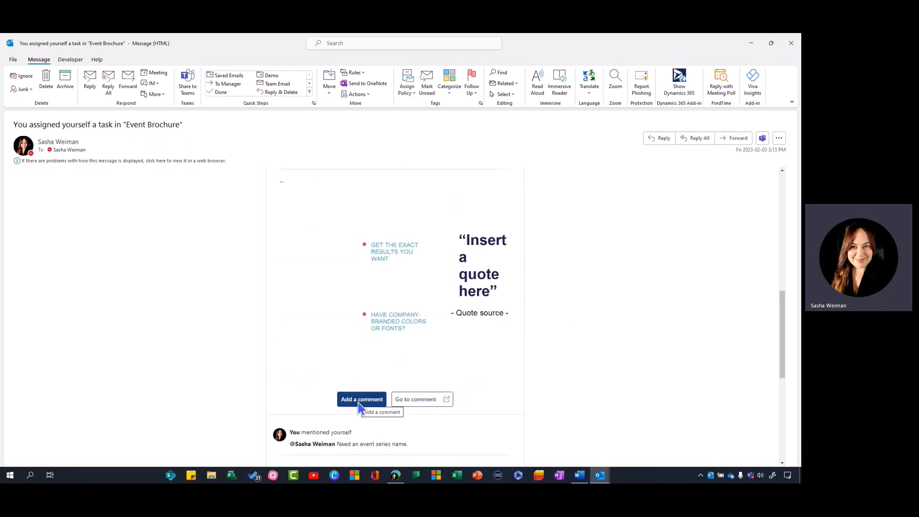
left_click(361, 399)
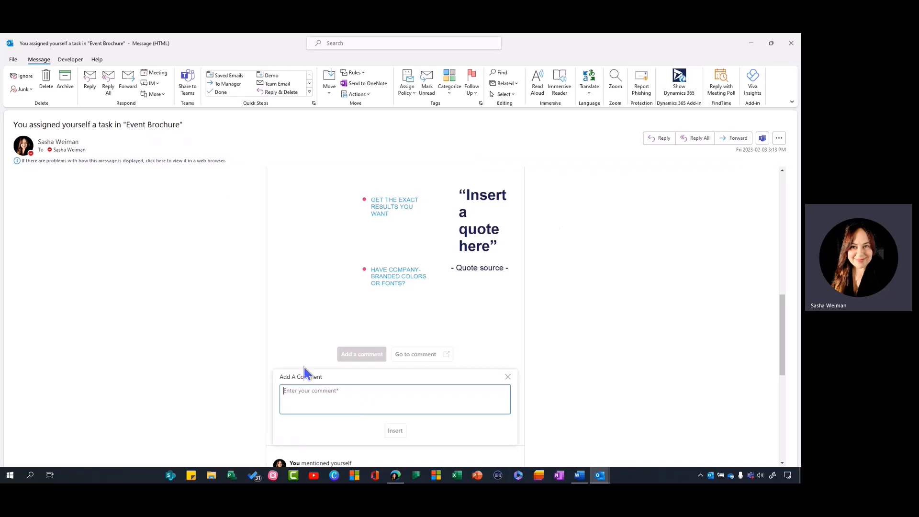
type("Lo")
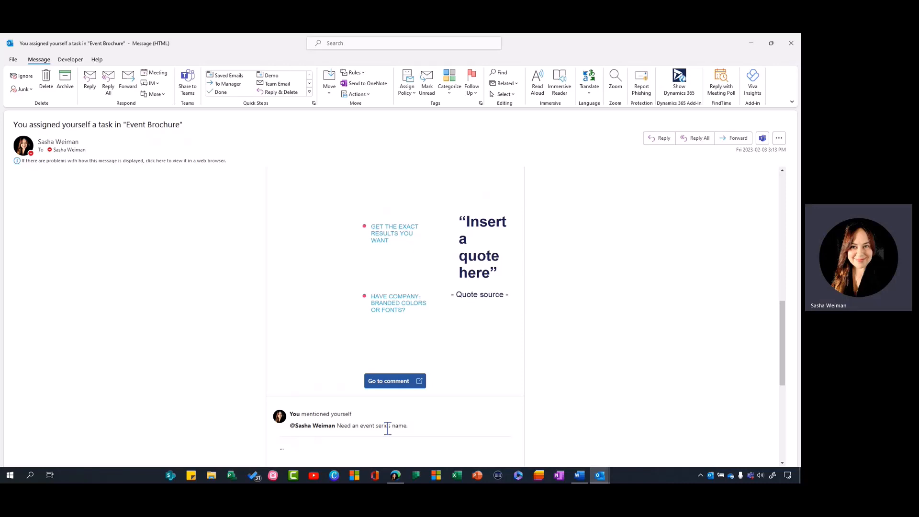
scroll("down", 3)
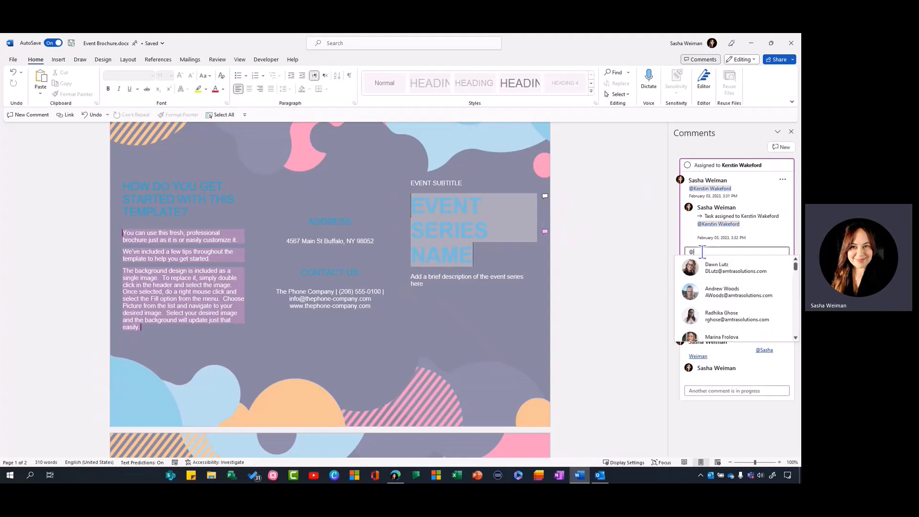
type("sasha")
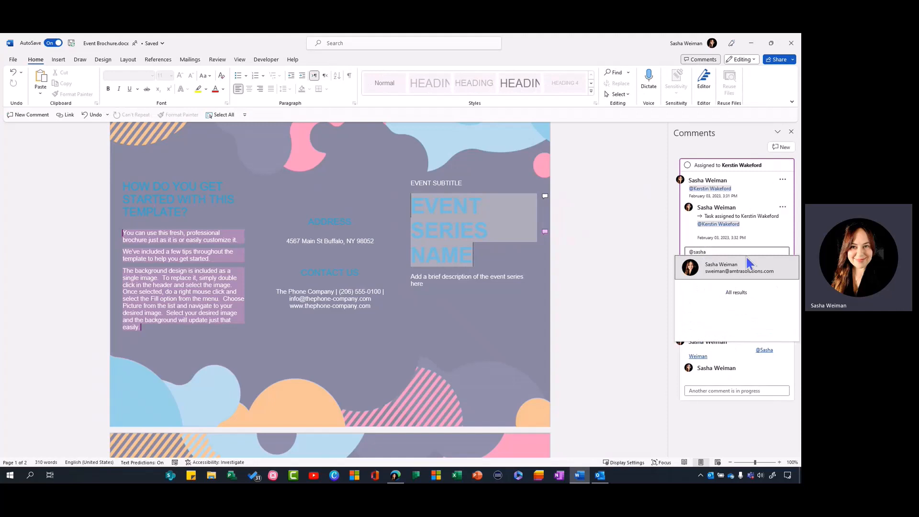
left_click(720, 267)
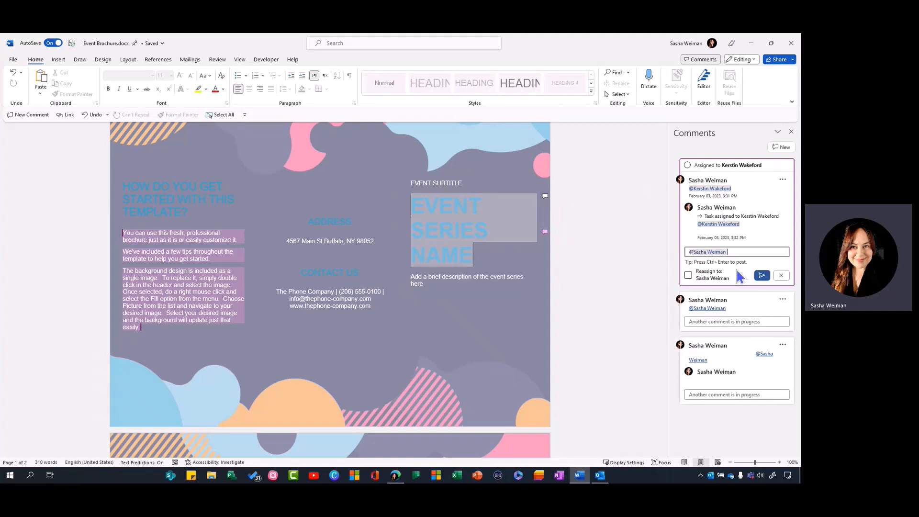
left_click(688, 275)
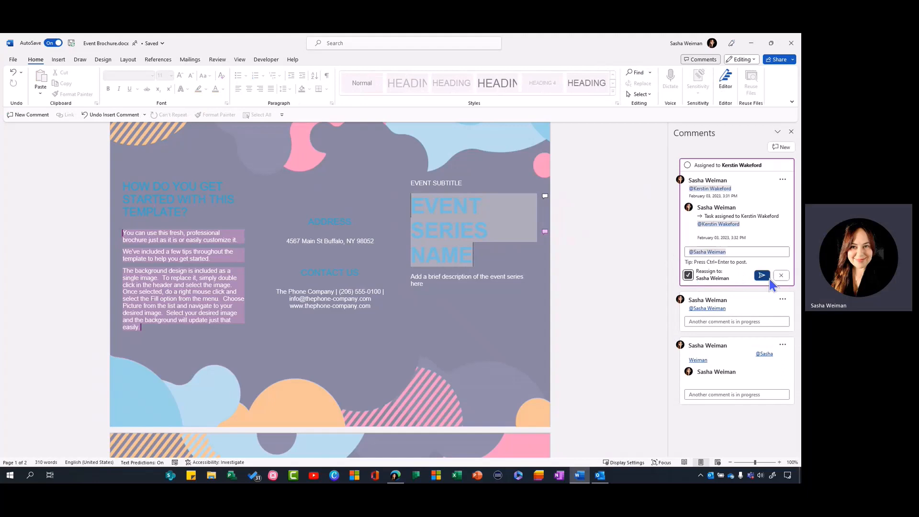
left_click(760, 275)
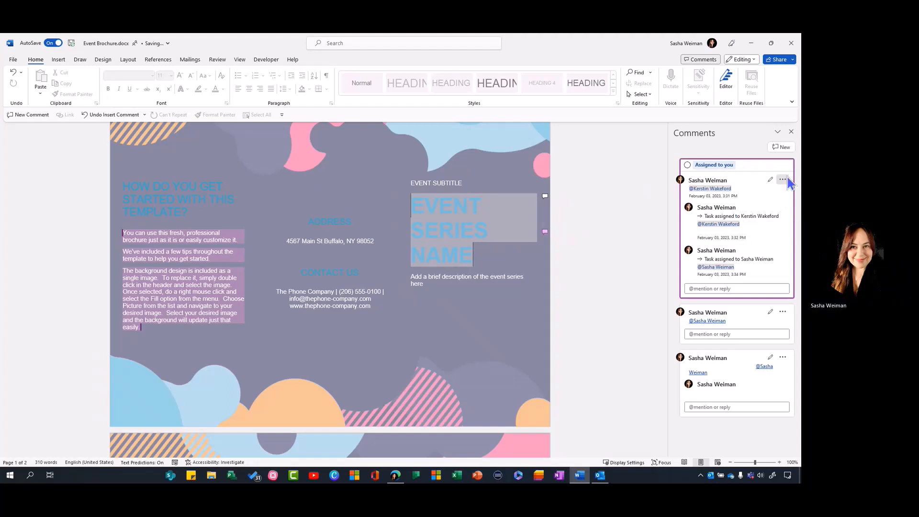
Show the task thread's More actions menu with Resolve task available
left_click(783, 179)
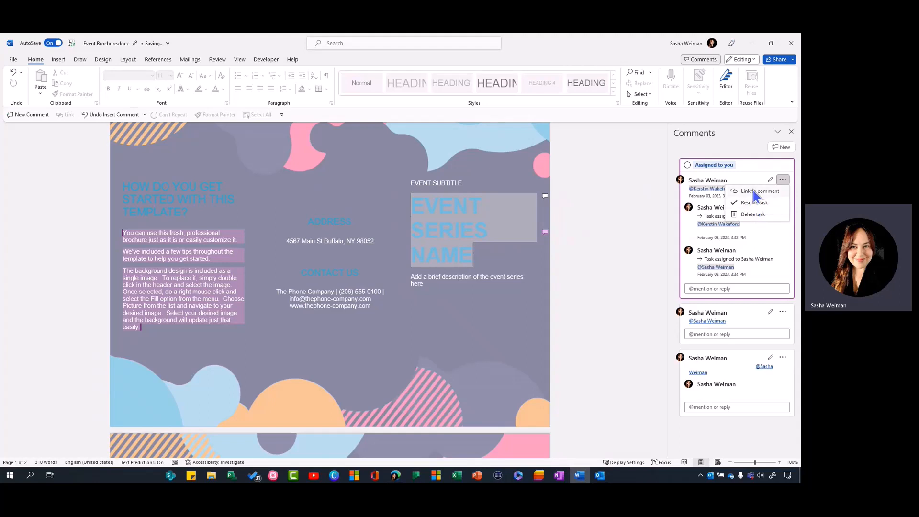
mouse_move(755, 194)
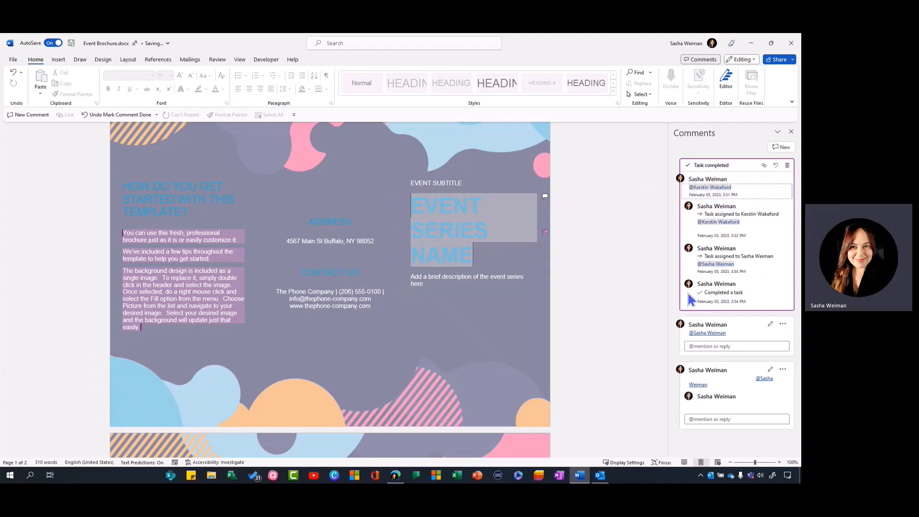
mouse_move(773, 306)
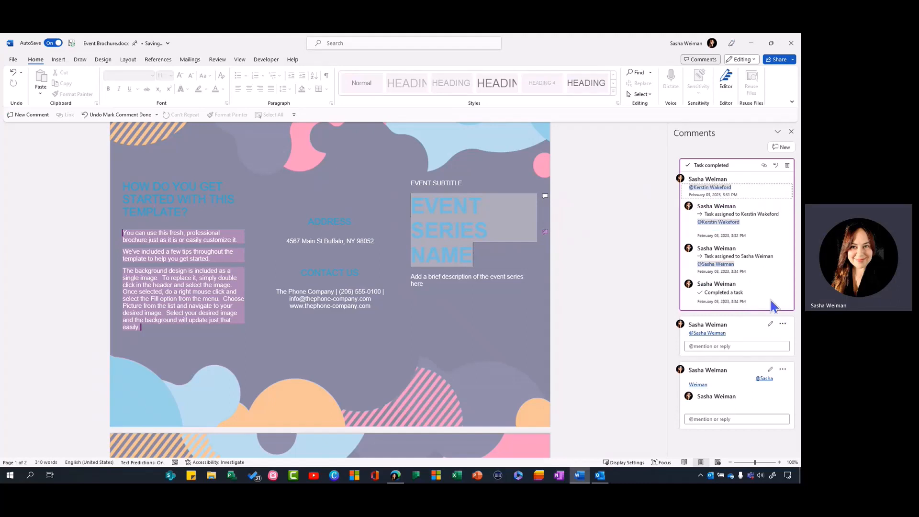
mouse_move(773, 284)
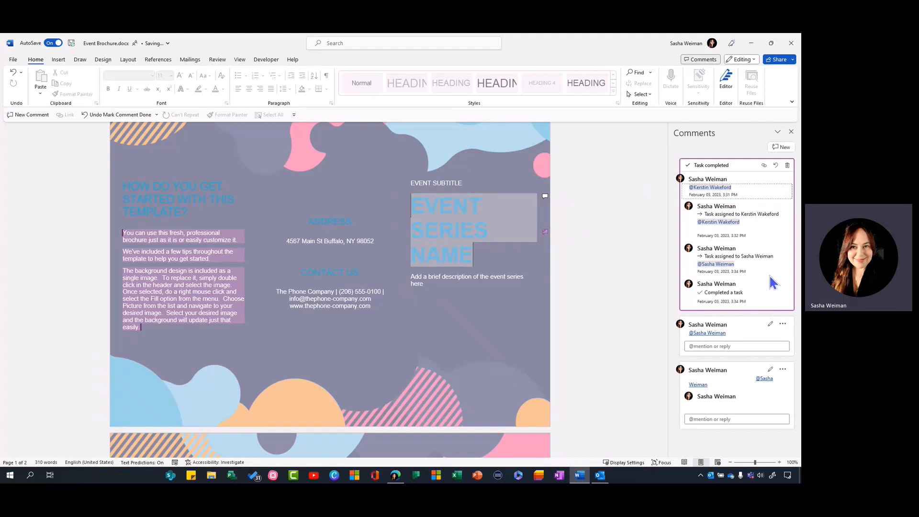